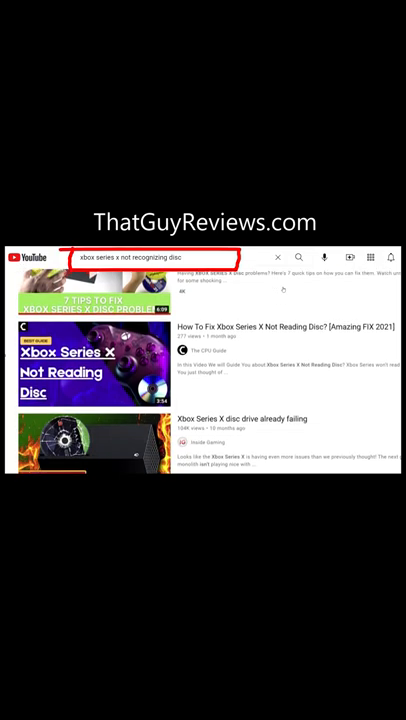
# - Show the Xbox's Power mode & startup settings under General, with power mode on Energy saving
pyautogui.scroll(-3)
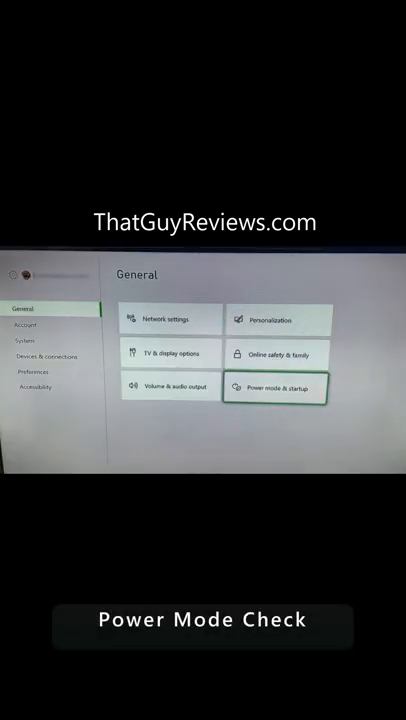
pyautogui.click(284, 388)
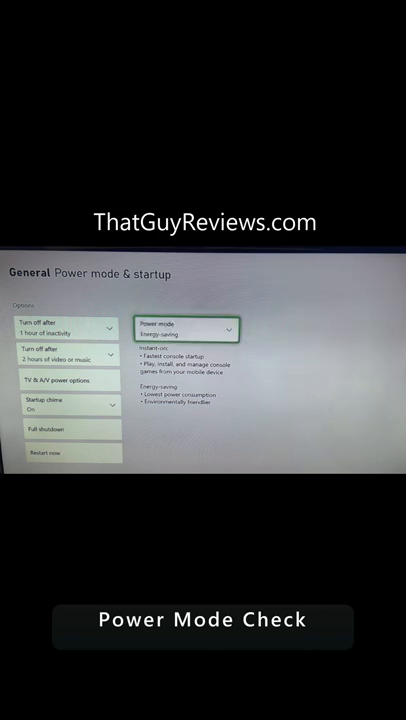